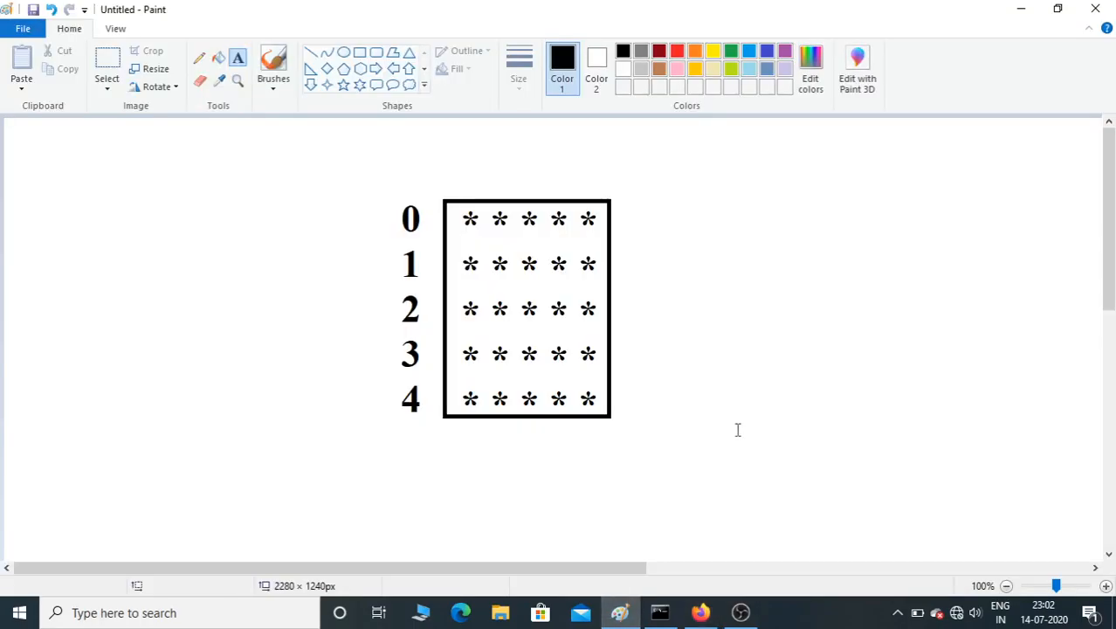
mouse_move(742, 419)
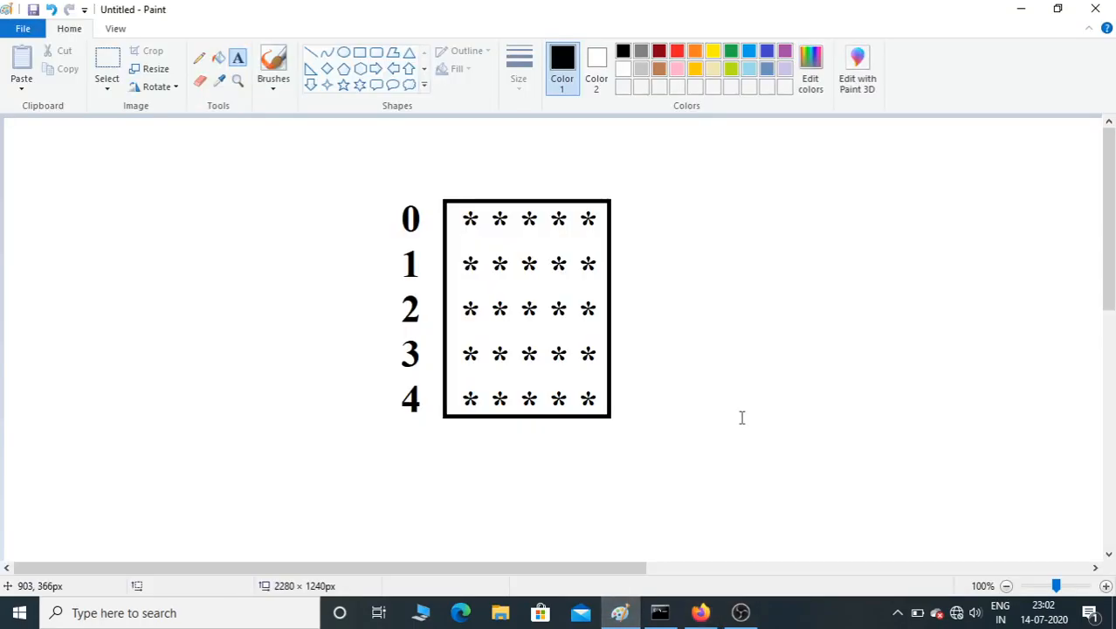
mouse_move(665, 413)
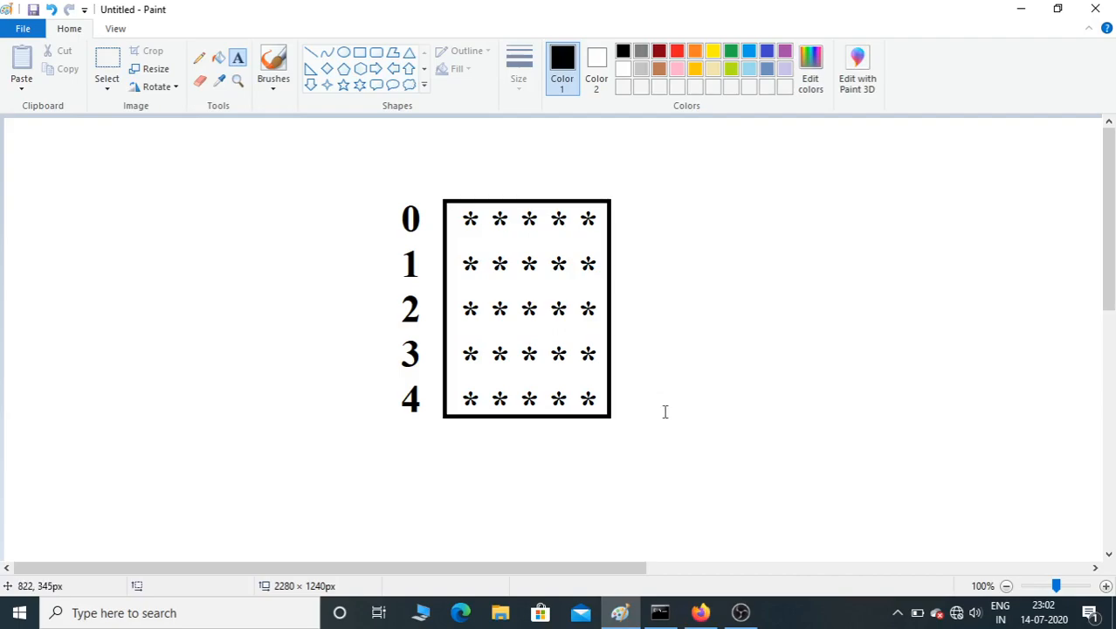
mouse_move(627, 248)
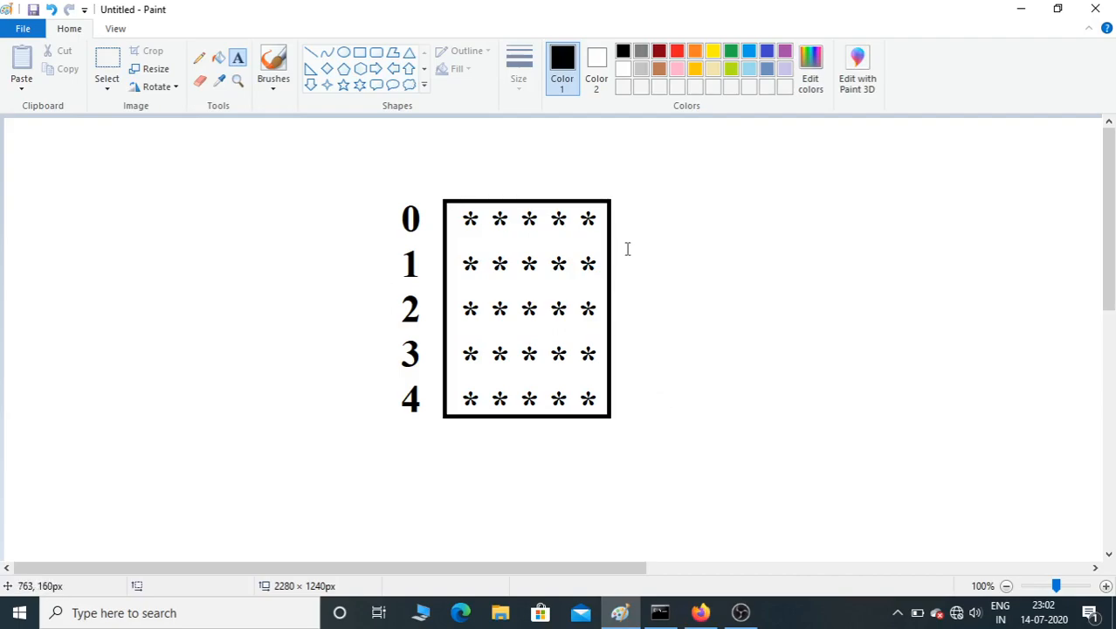
mouse_move(409, 218)
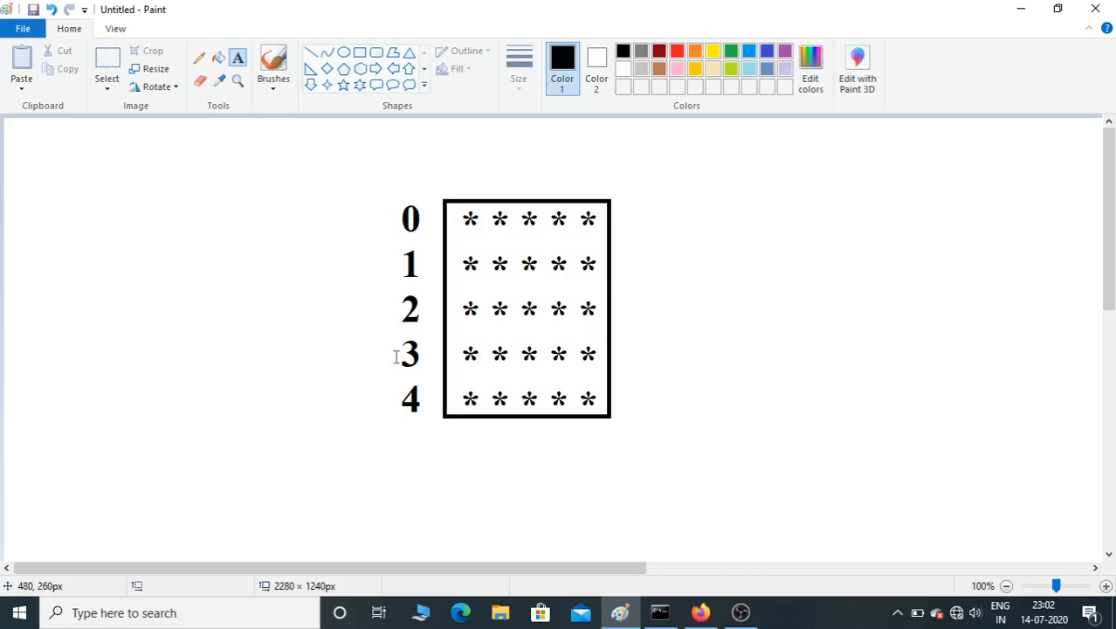
mouse_move(665, 242)
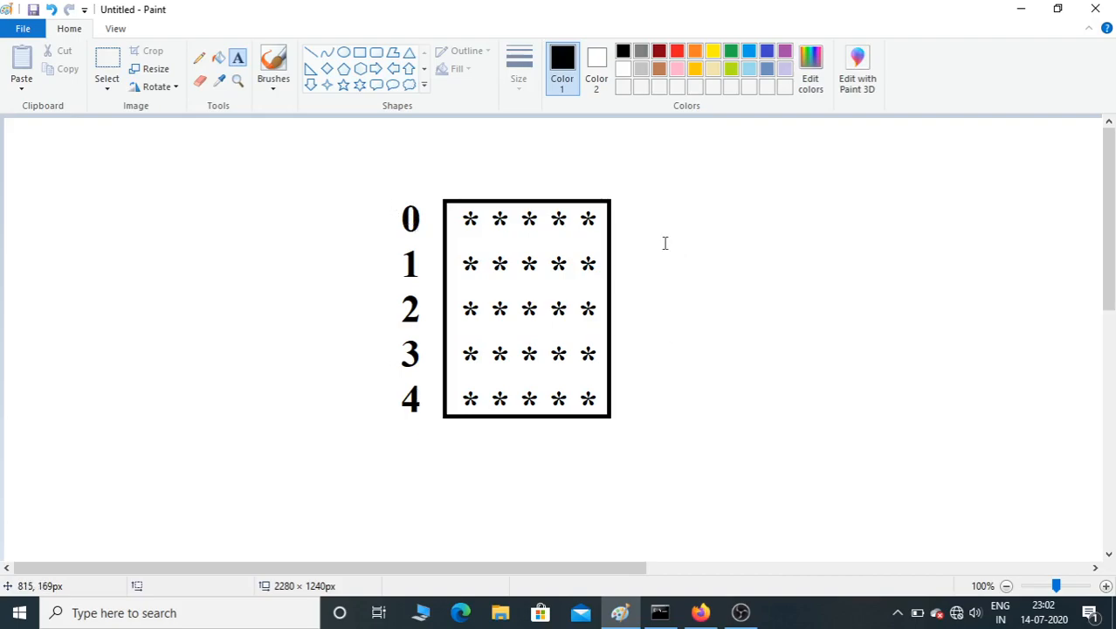
mouse_move(640, 248)
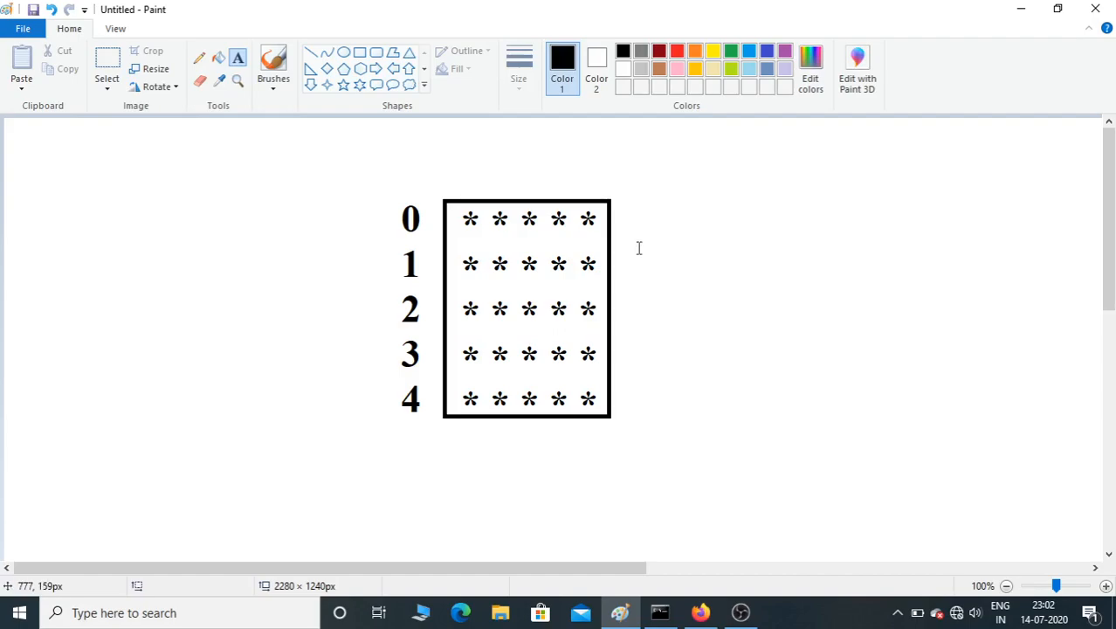
mouse_move(638, 251)
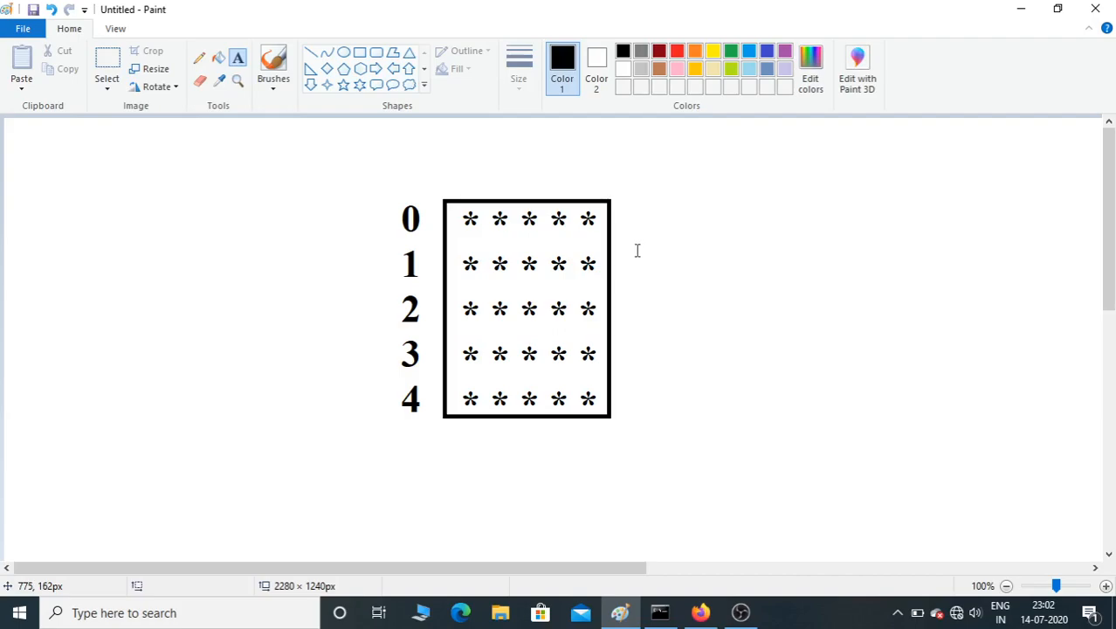
mouse_move(697, 220)
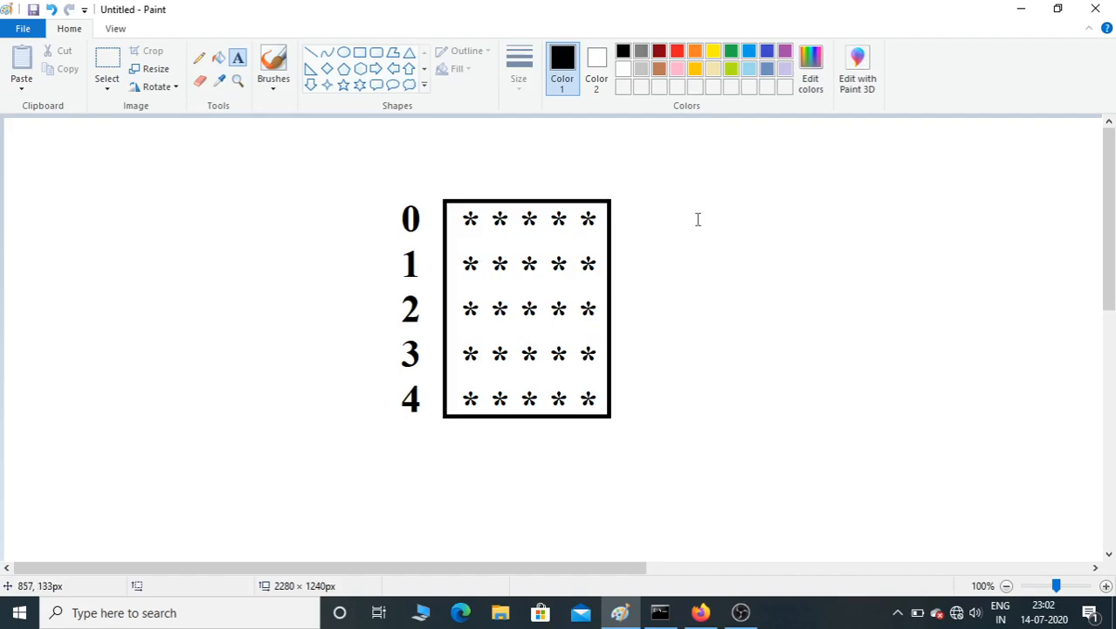
mouse_move(650, 349)
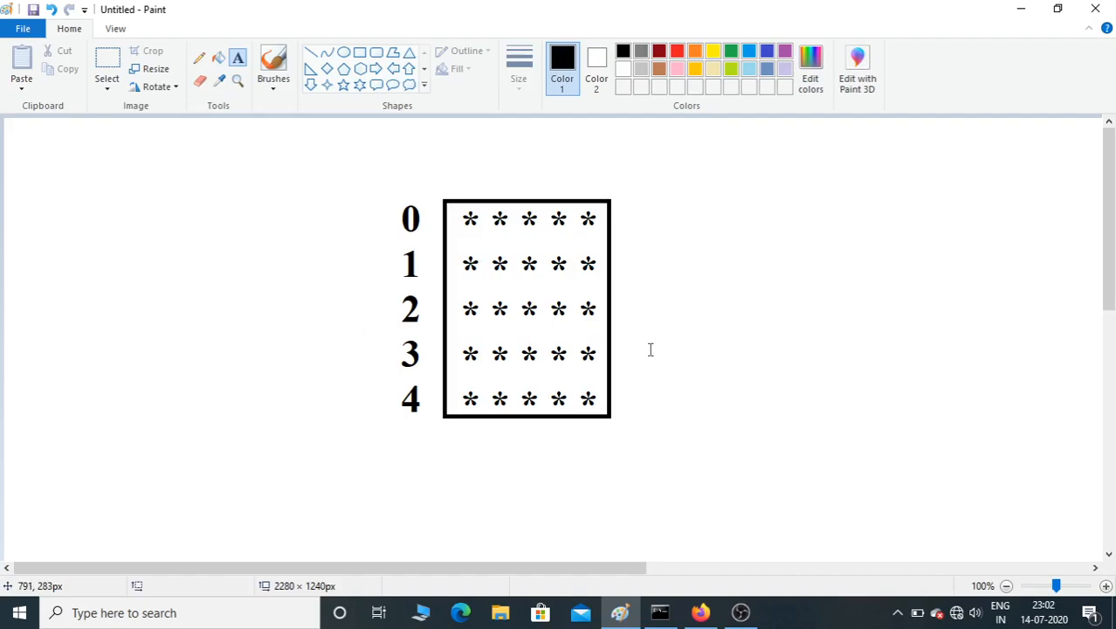
Write row = int(input("enter the no. of rows: ")) in the first notebook cell.
click(701, 611)
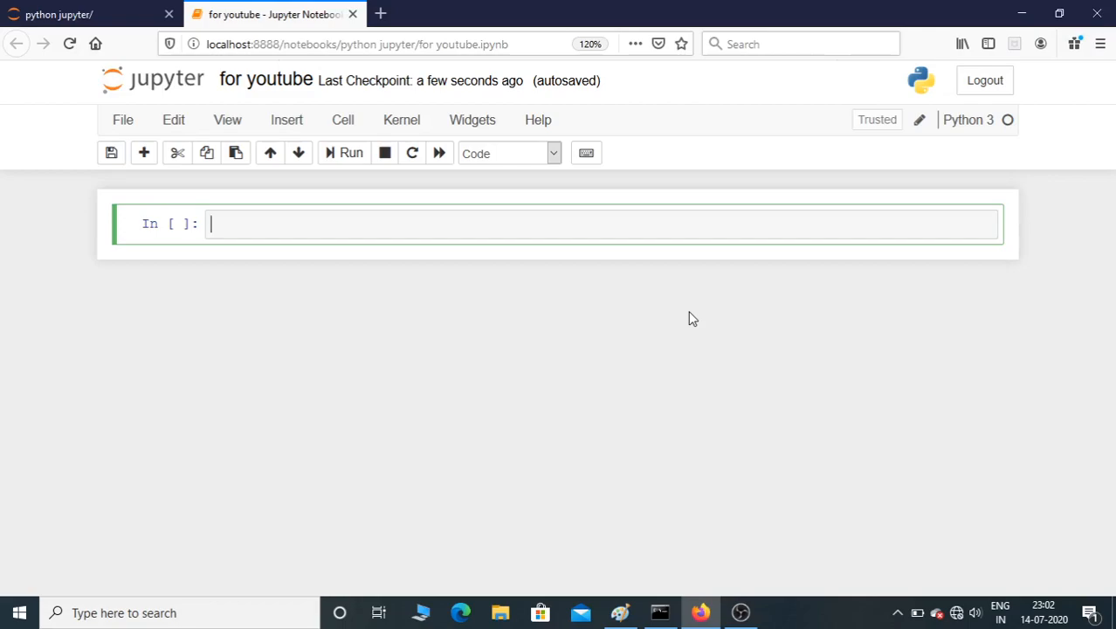
text(row =)
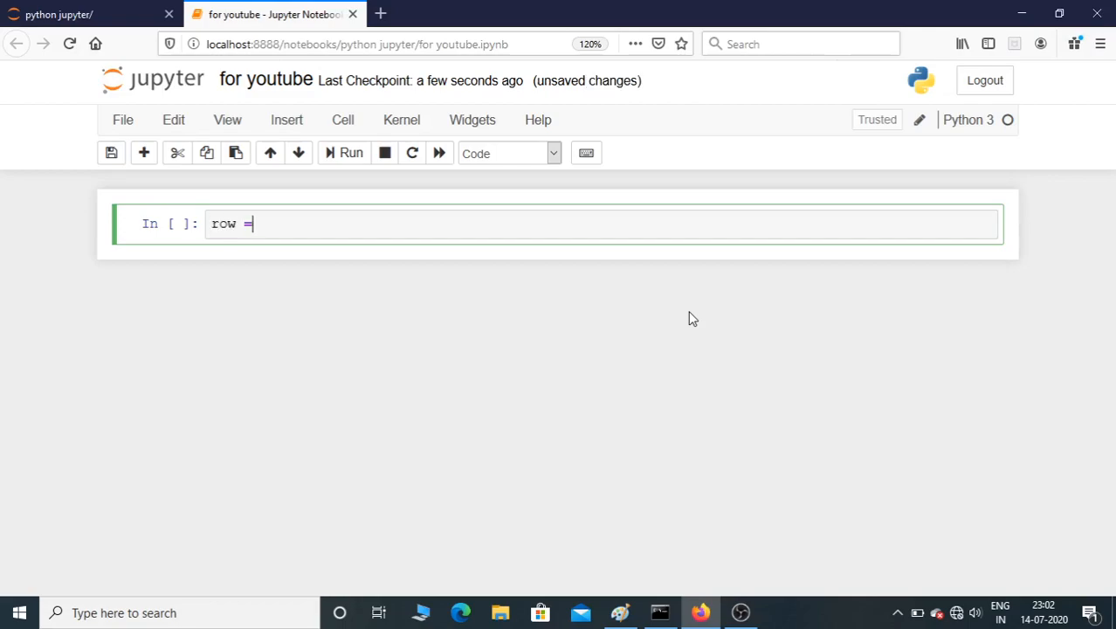
text(int)
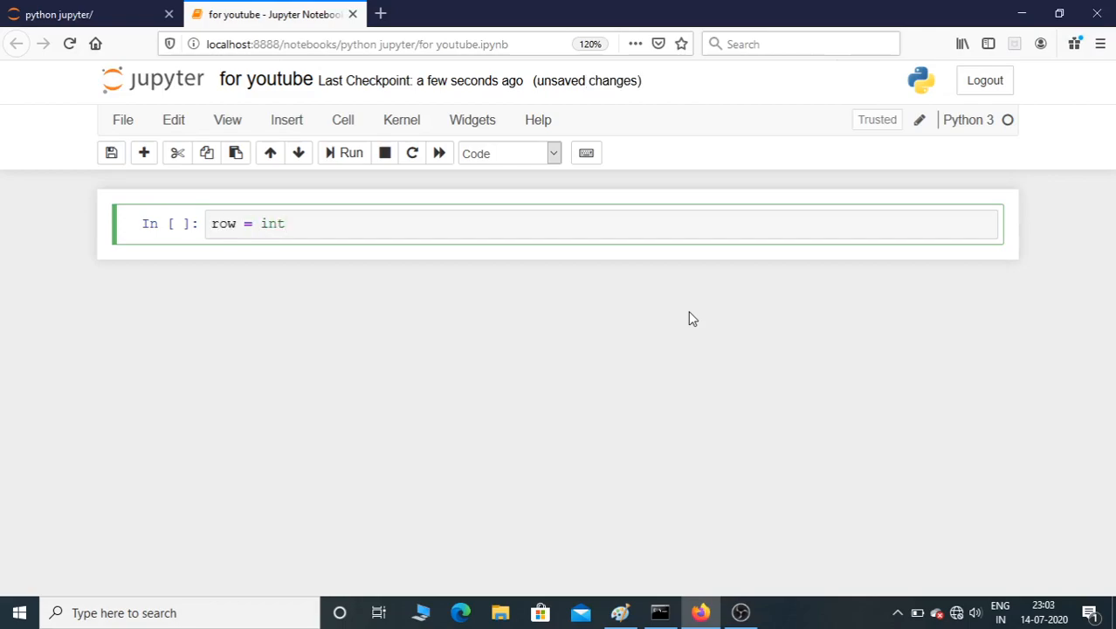
text((input(")
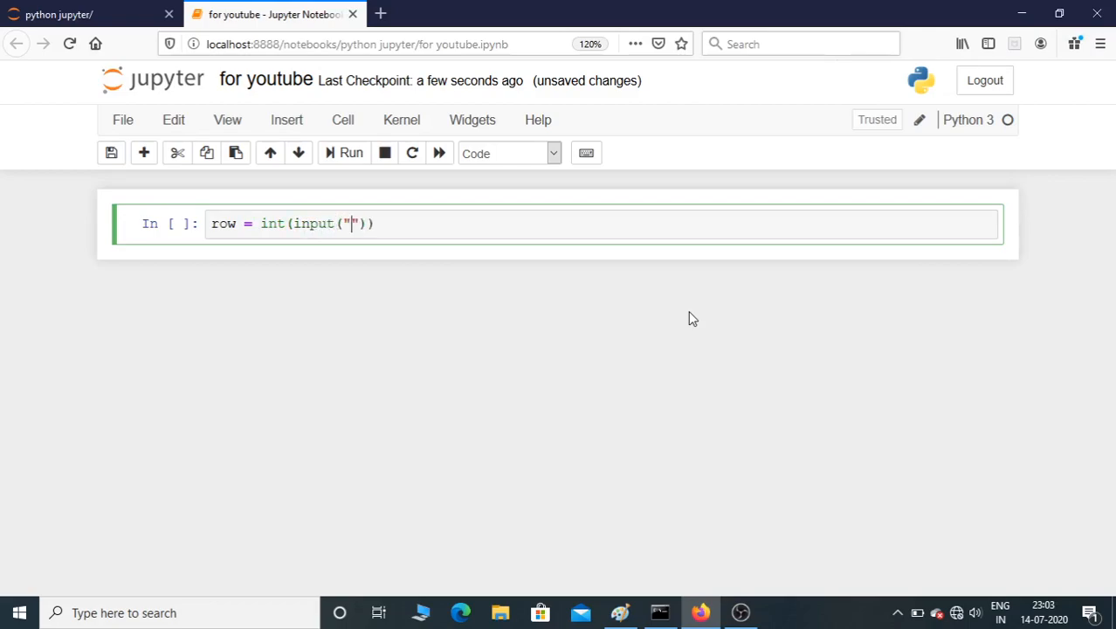
text(enter th)
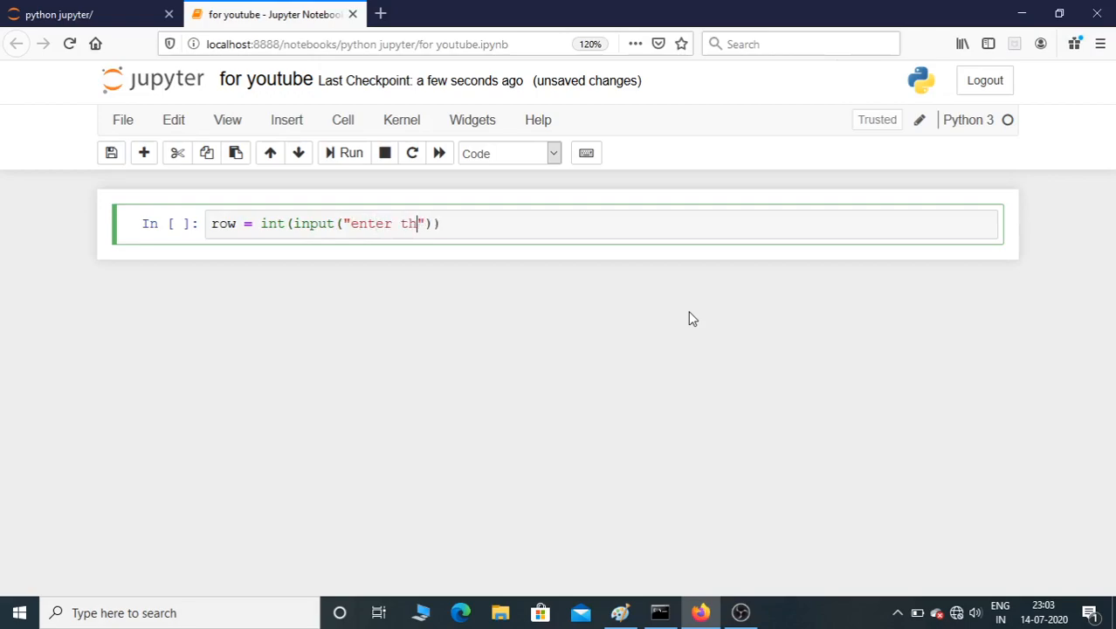
text(e no)
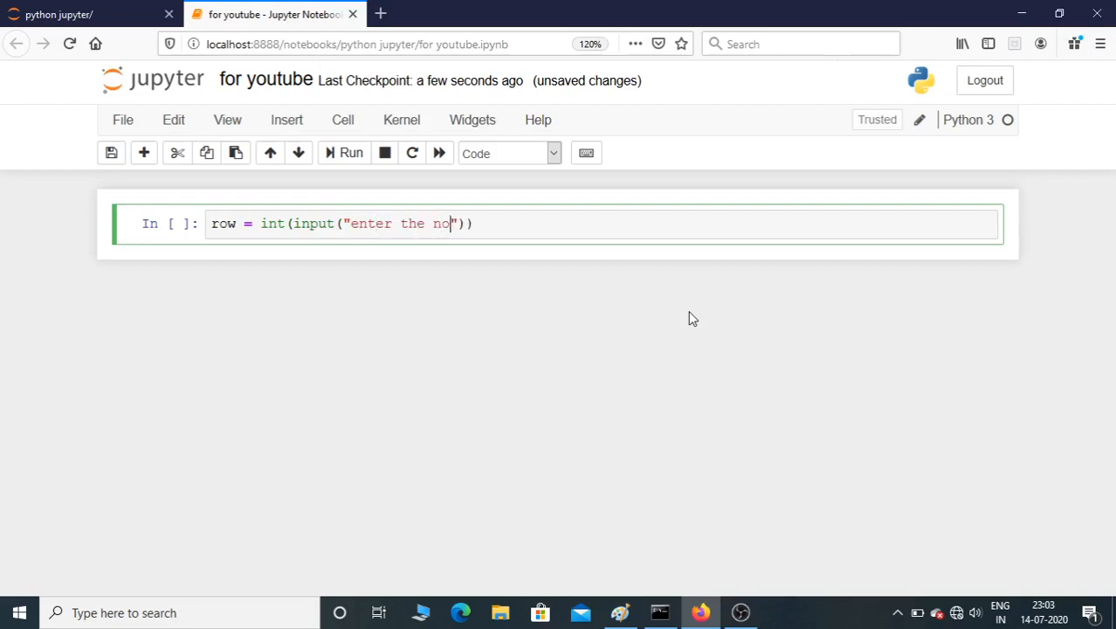
text(. of)
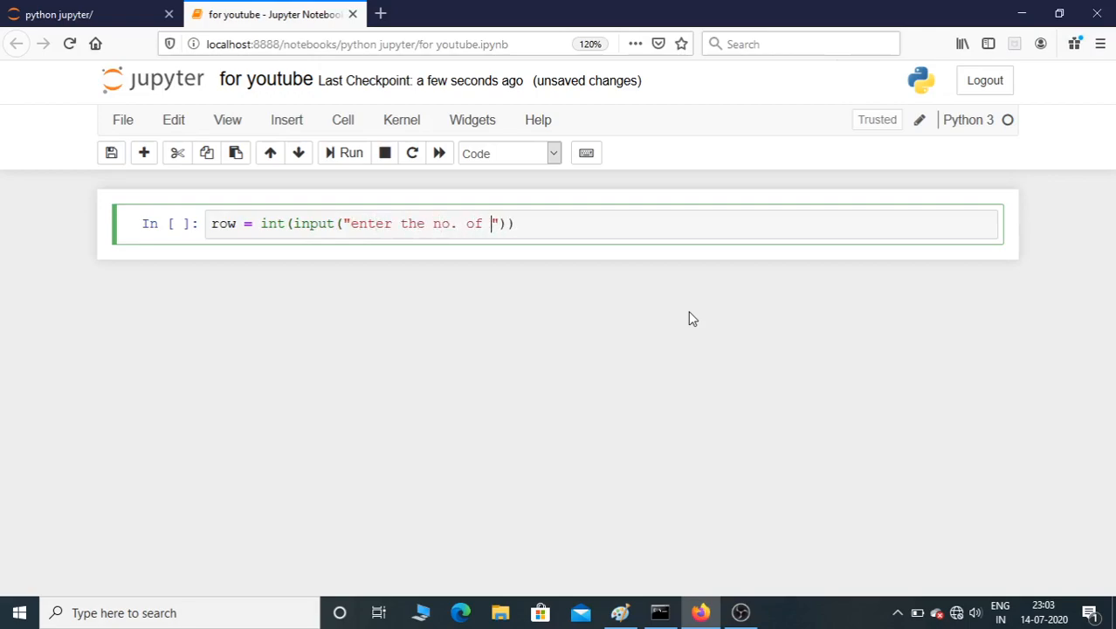
text(rows:)
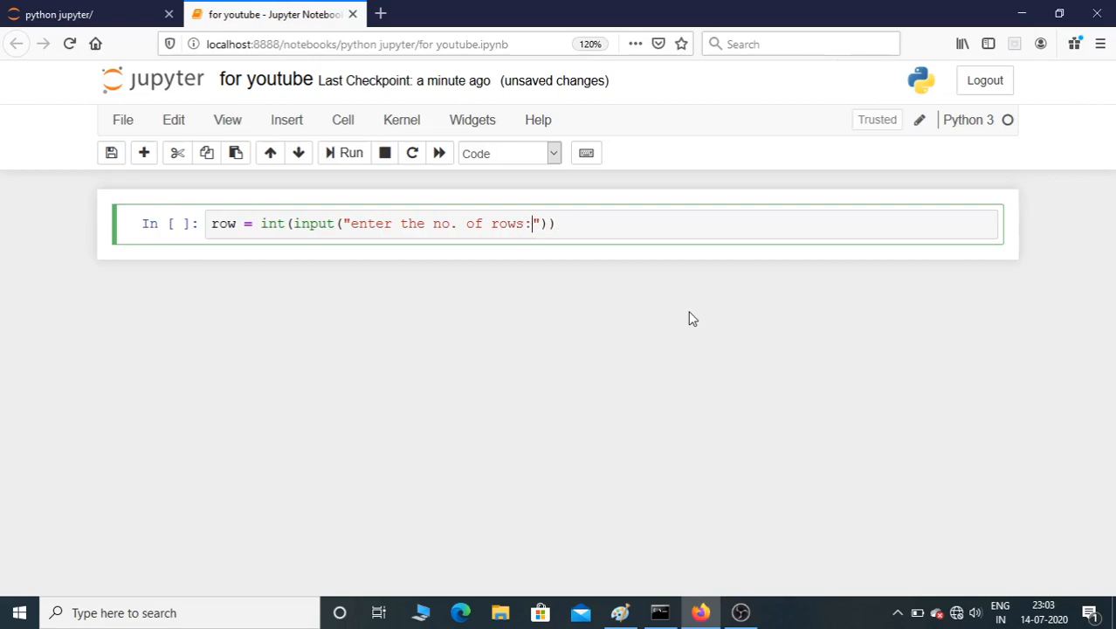
text(" ")
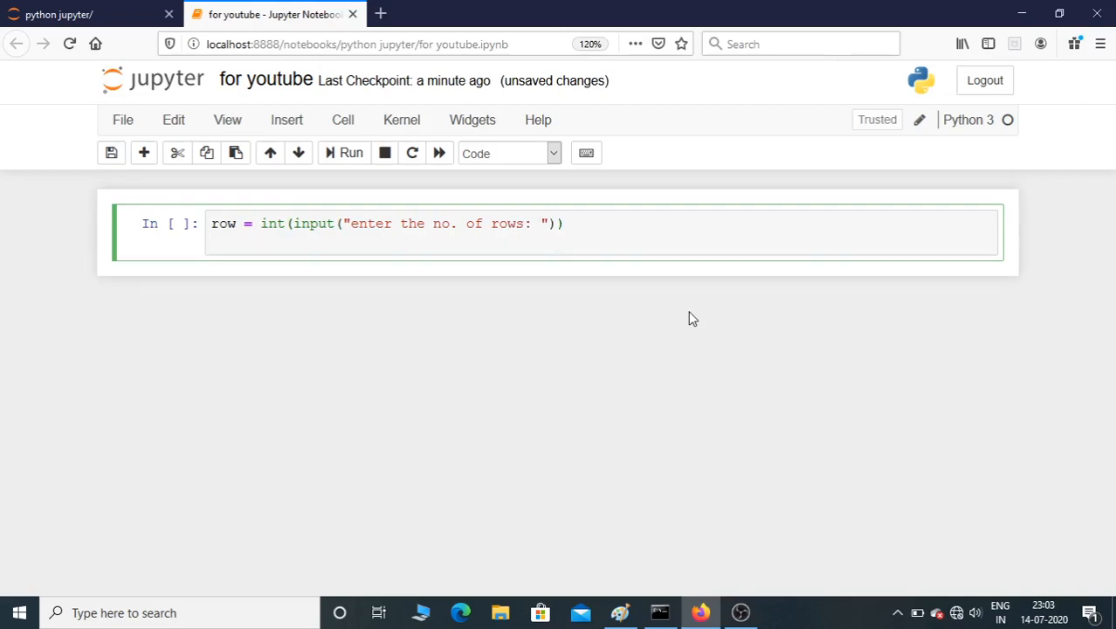
Add the line for i in range(row): with the trailing comment #0,1,2,3,4.
key(Enter)
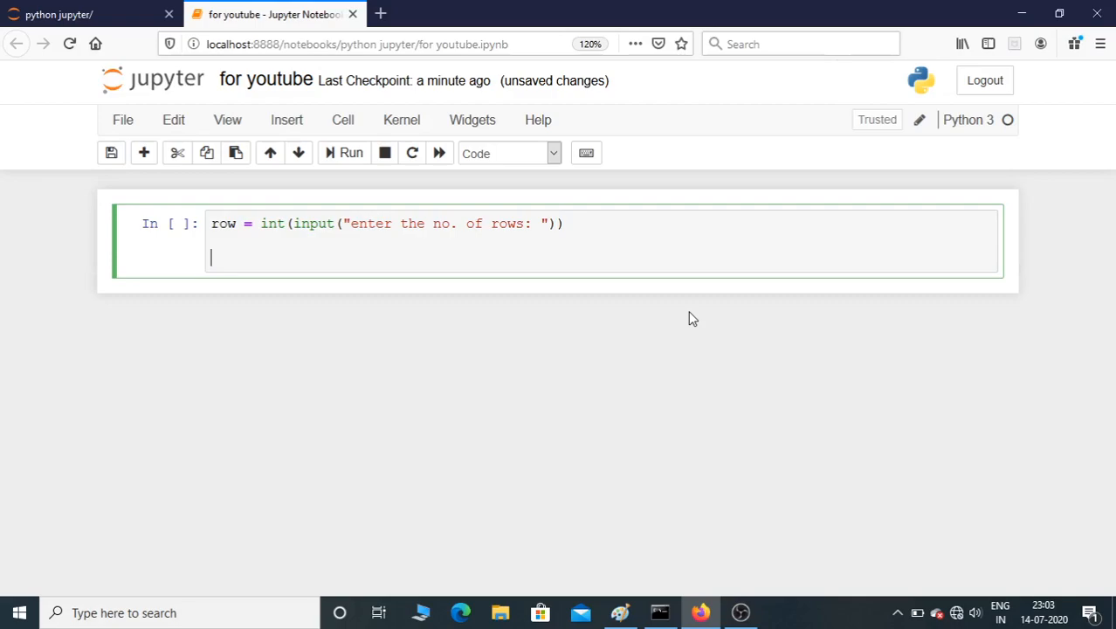
text(for)
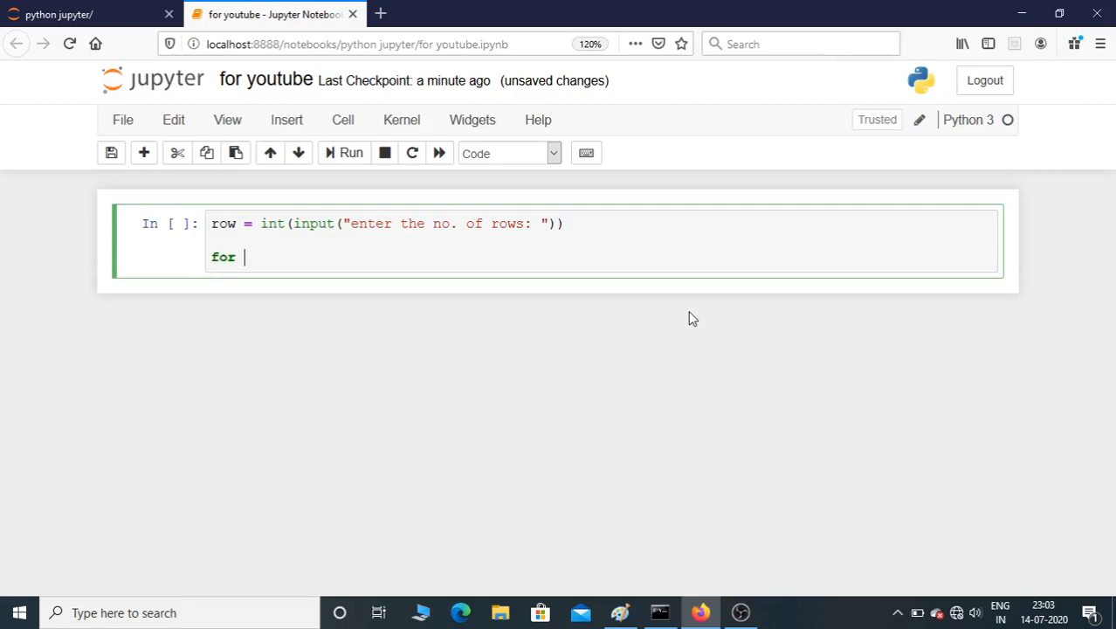
text(i in)
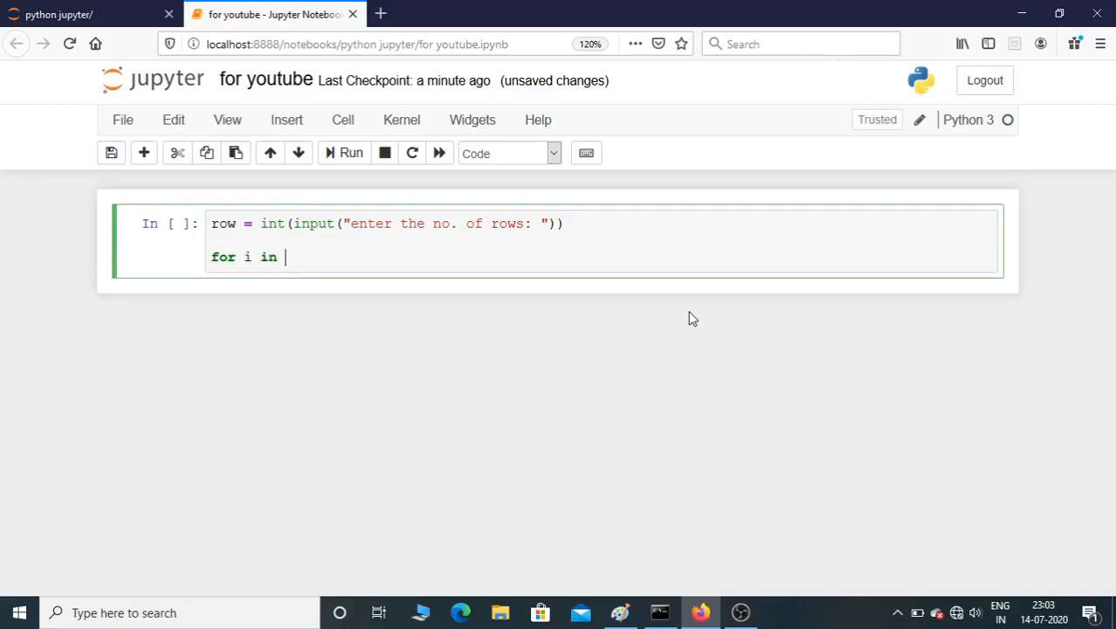
text(range)
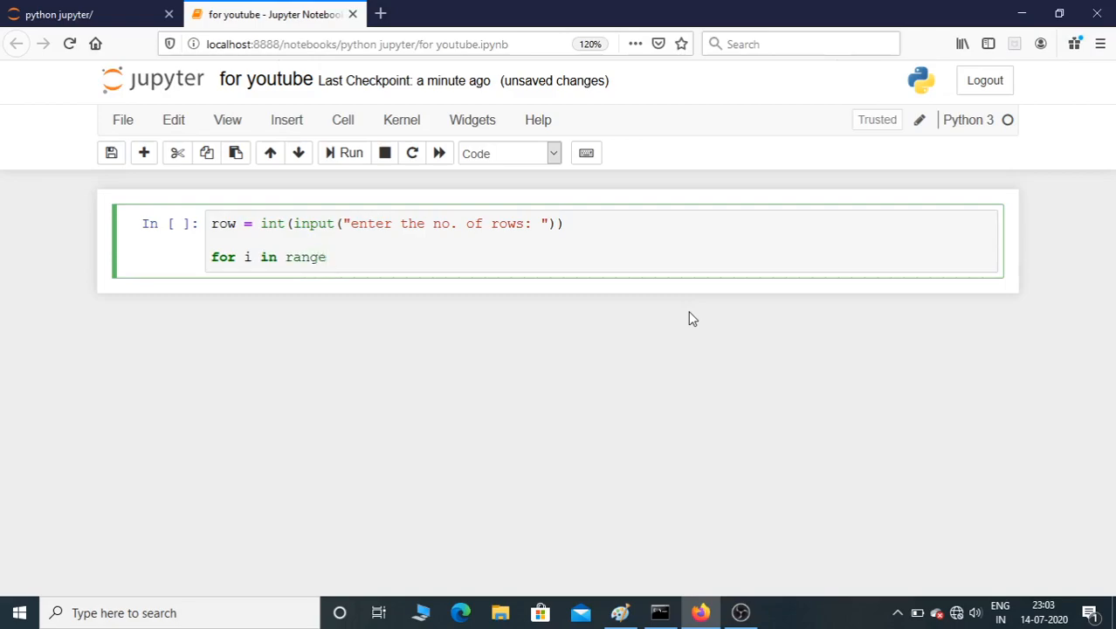
text((row))
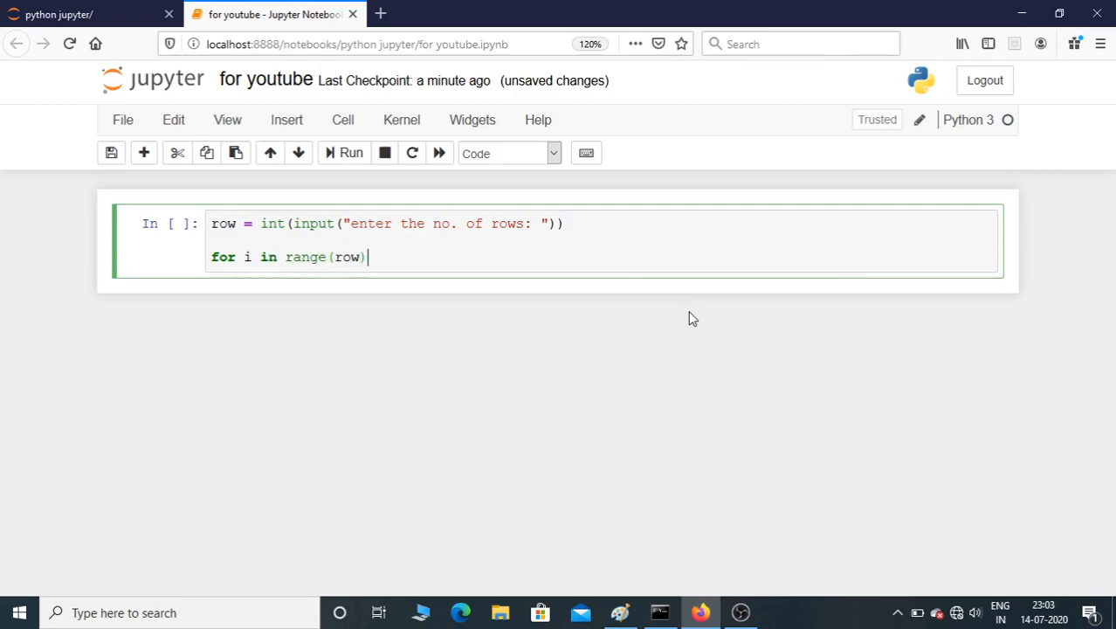
text(:)
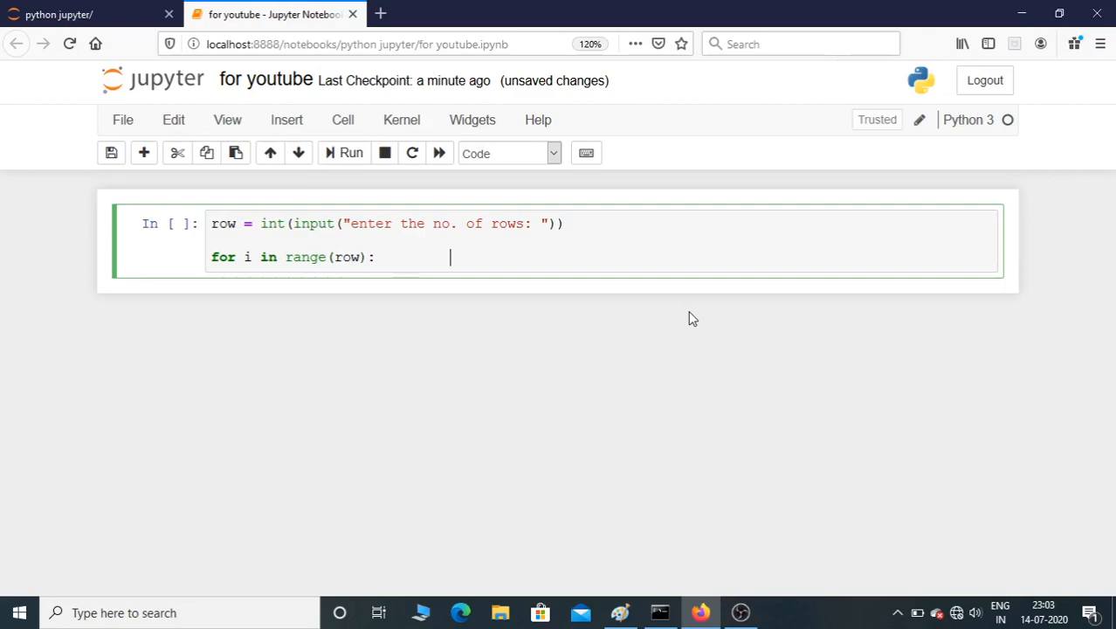
text(#)
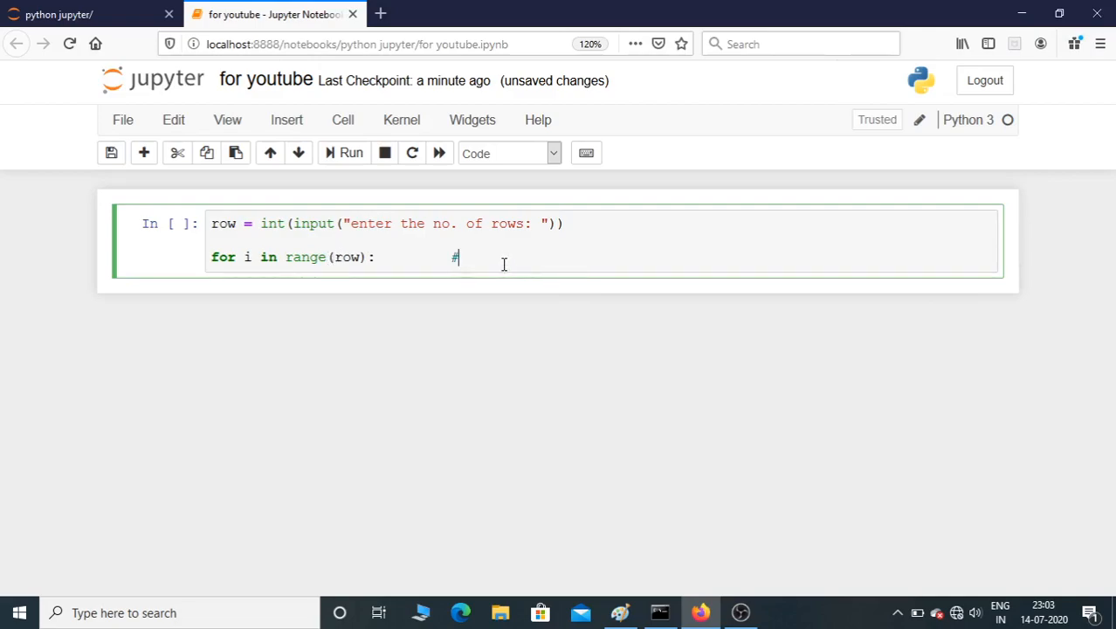
text(0)
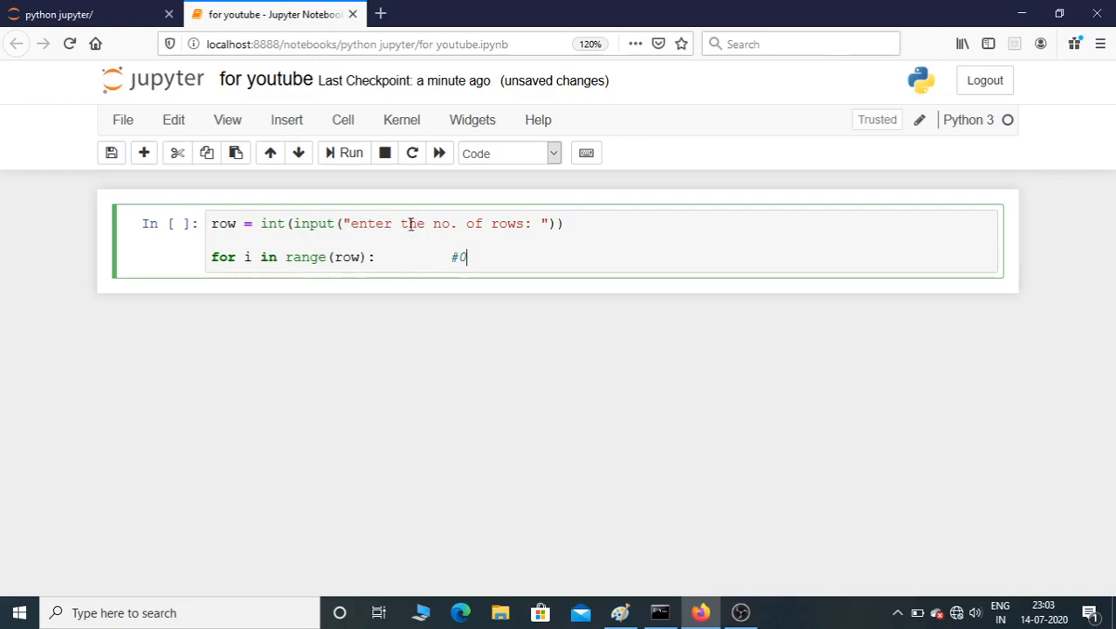
text(,1,2)
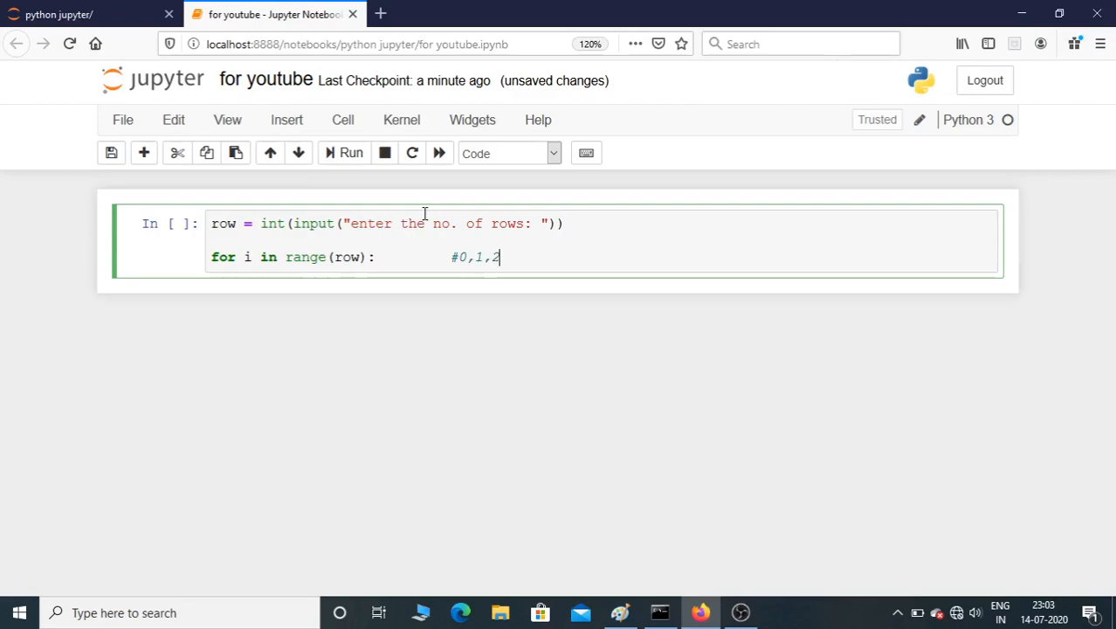
text(,3,4)
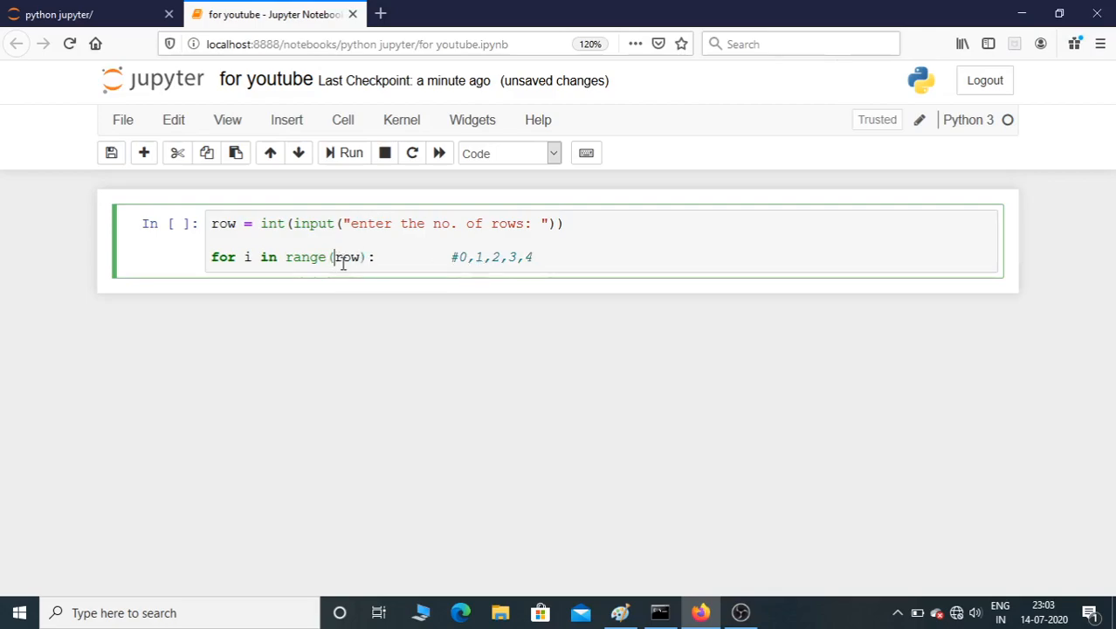
text(1)
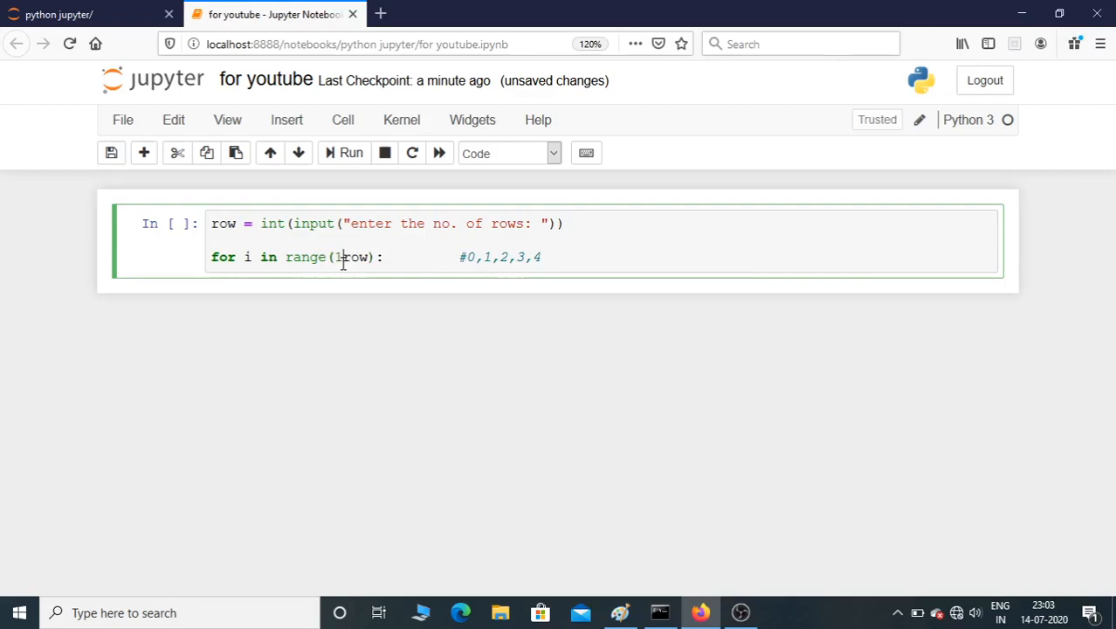
text(1,)
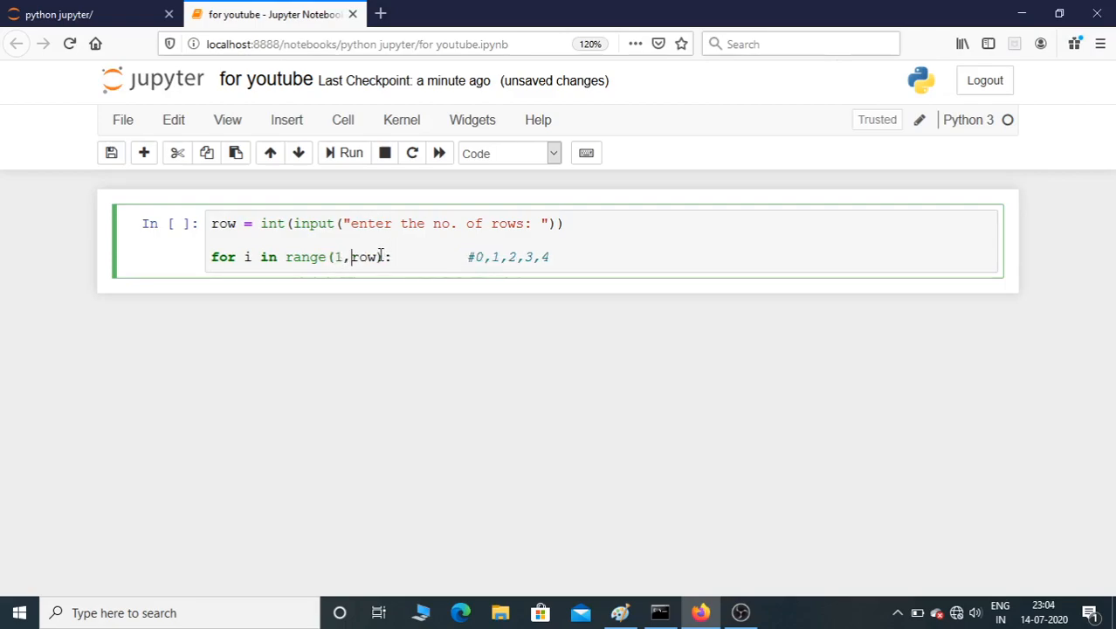
text(+)
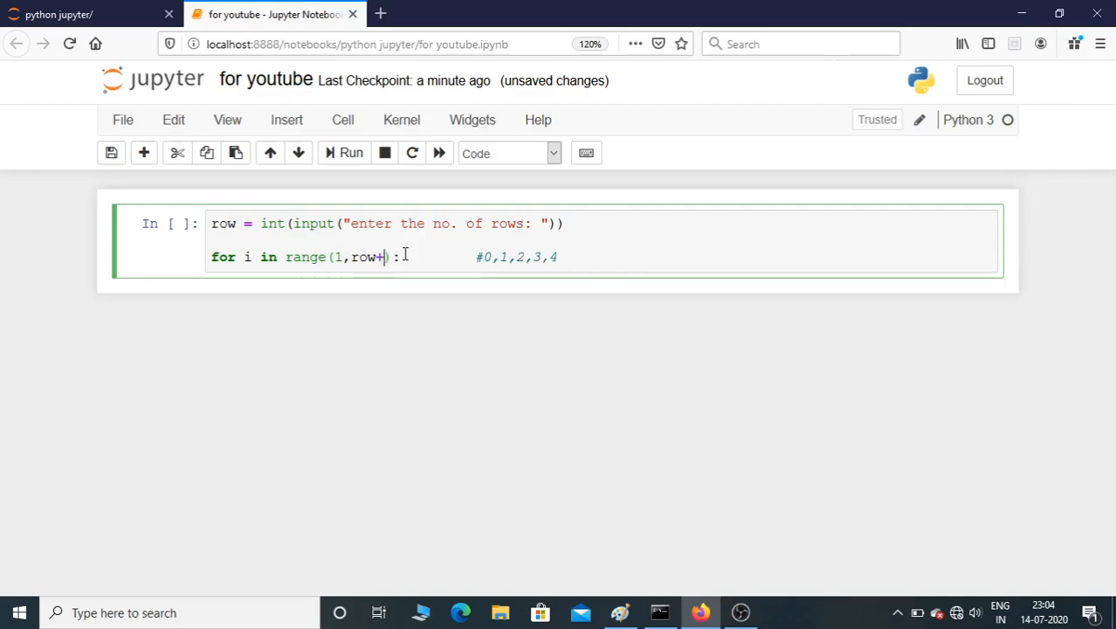
text(1)
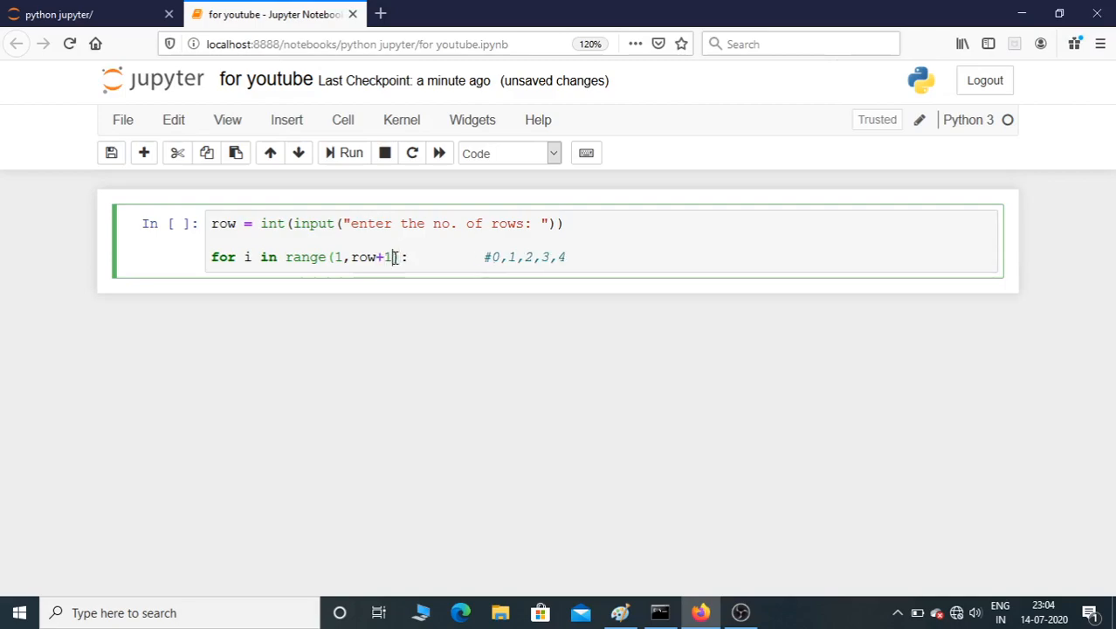
key(BackSpace)
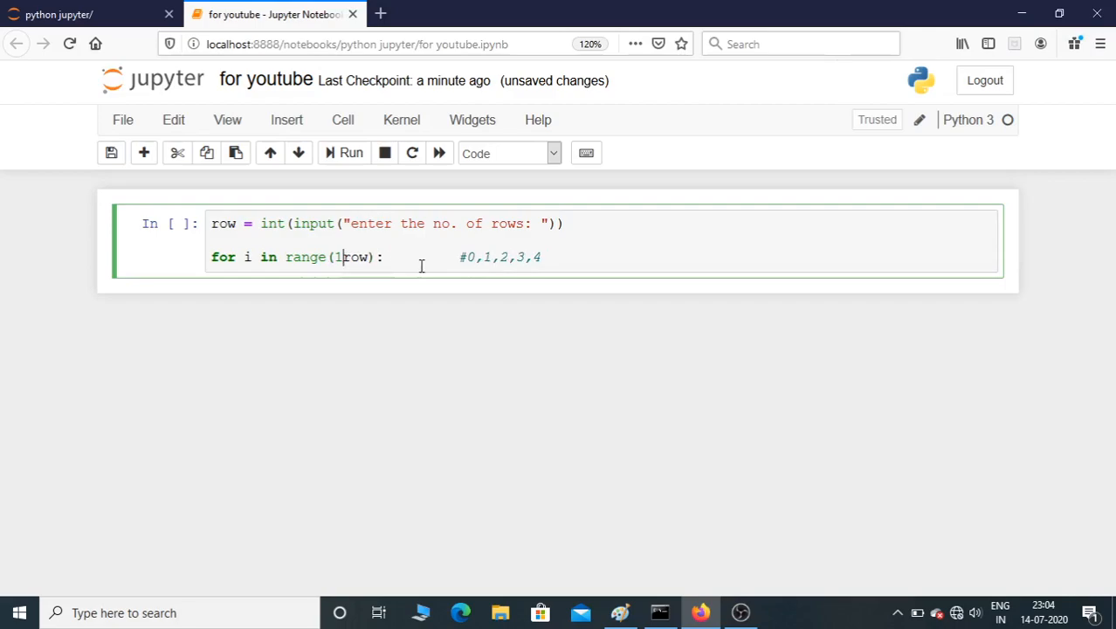
key(Backspace)
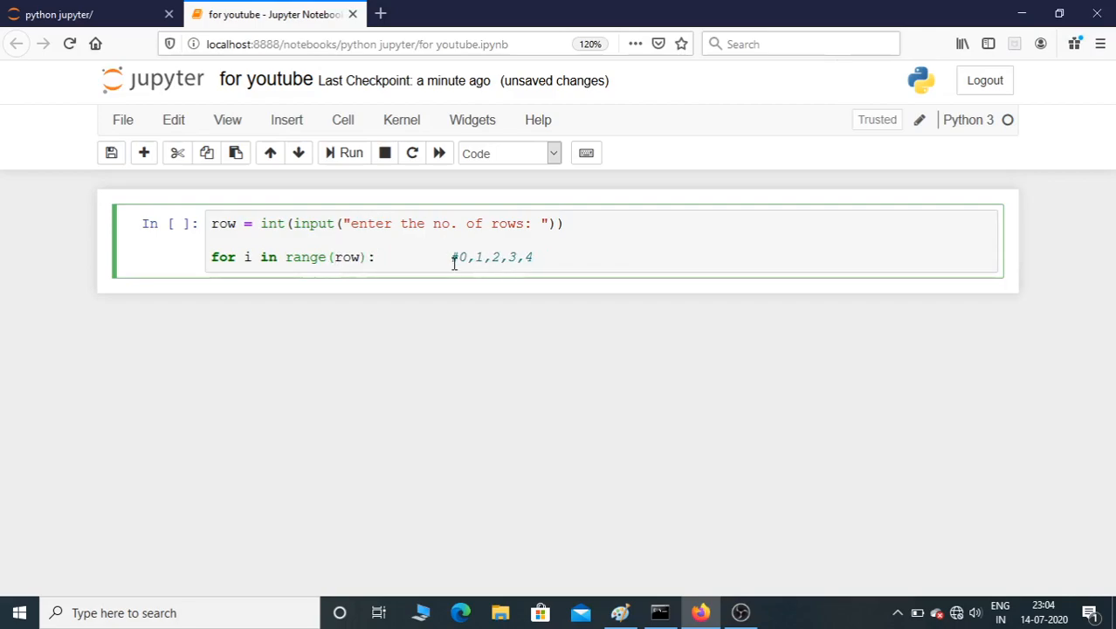
drag(451, 257, 533, 256)
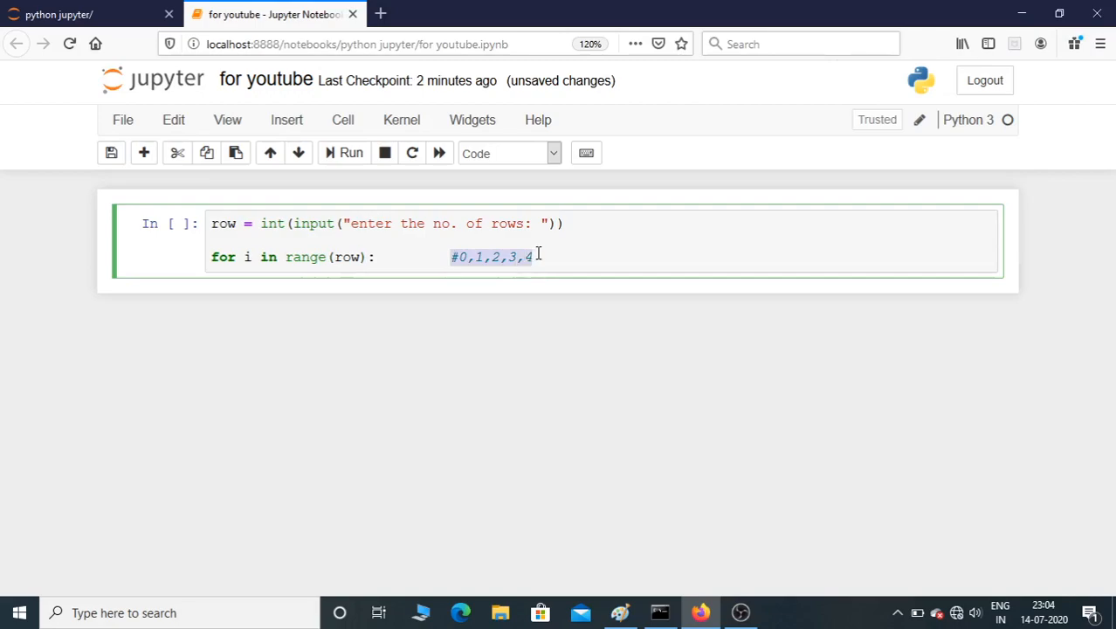
key(Delete)
text(pri)
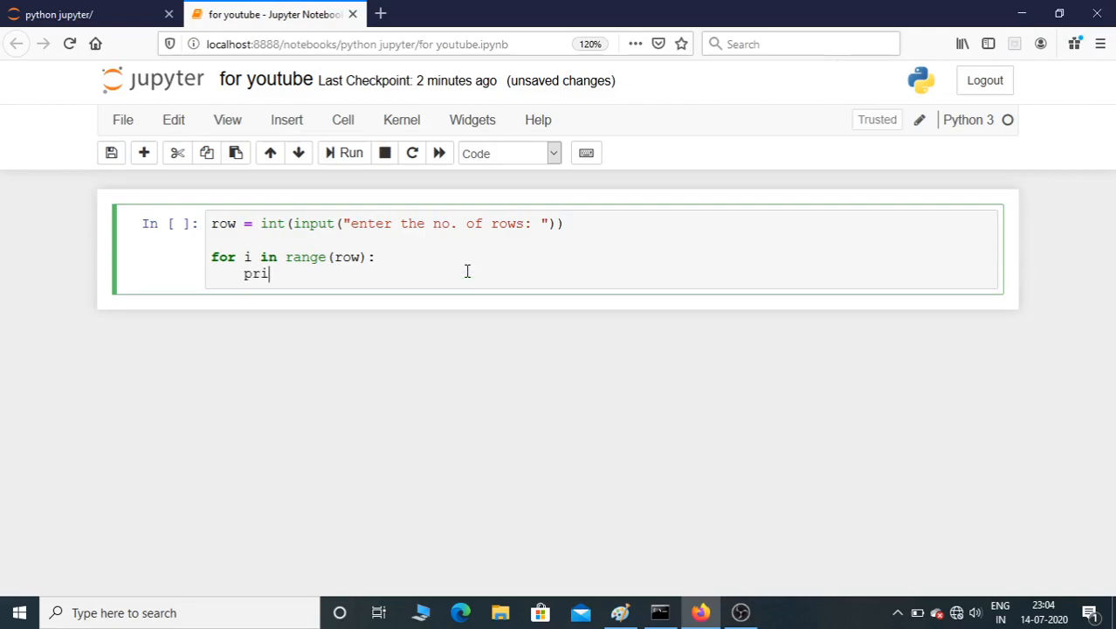
Complete the loop body as print("*") printing a single star.
text(nt ())
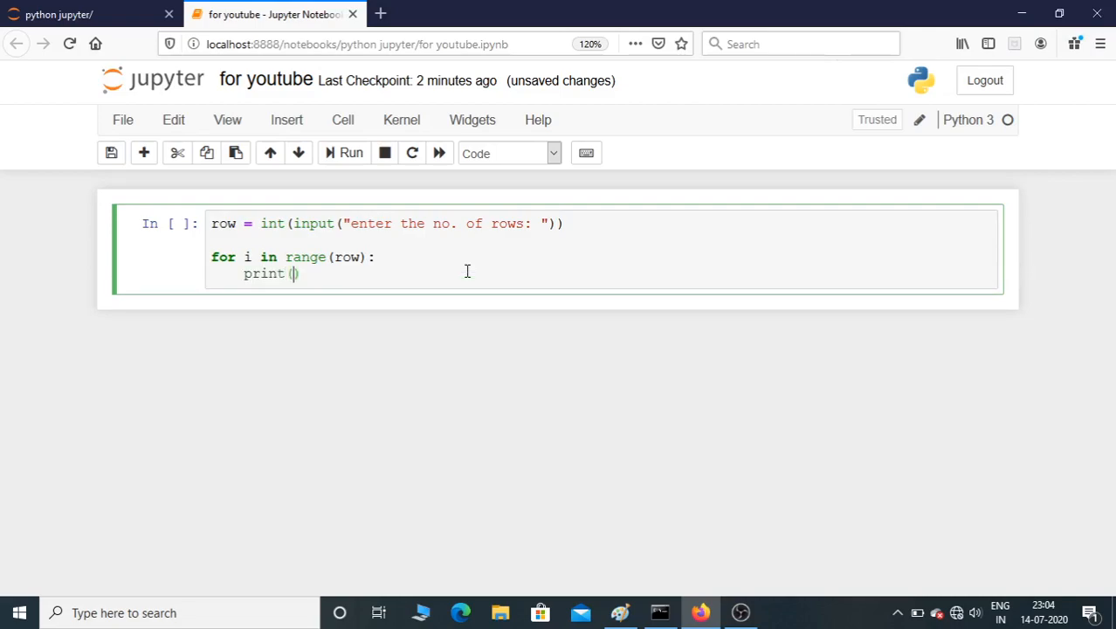
text("*")
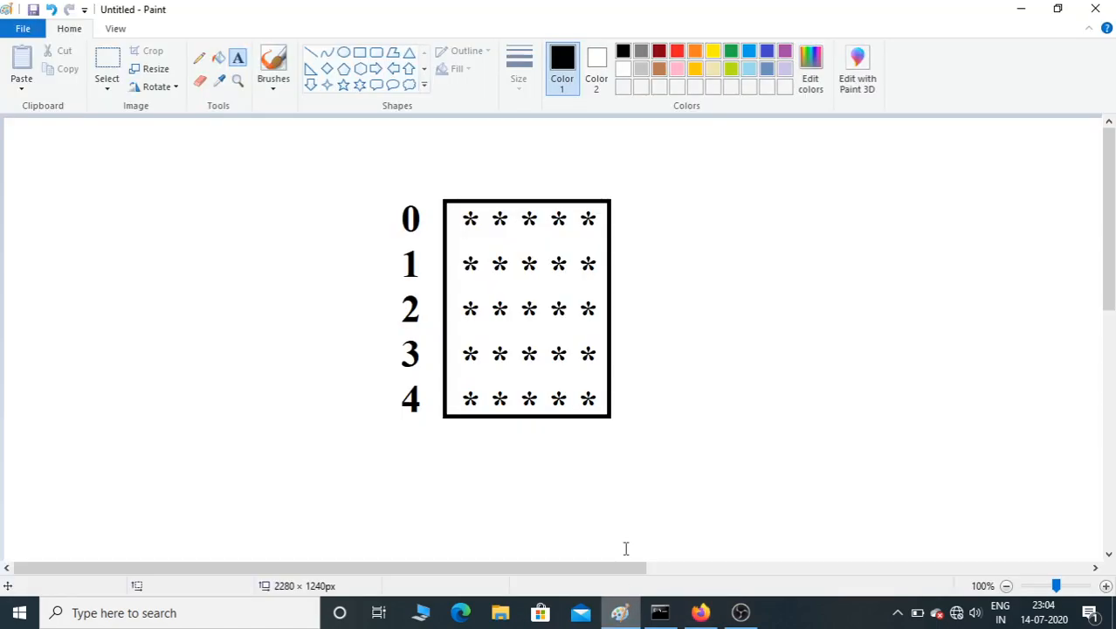
mouse_move(459, 213)
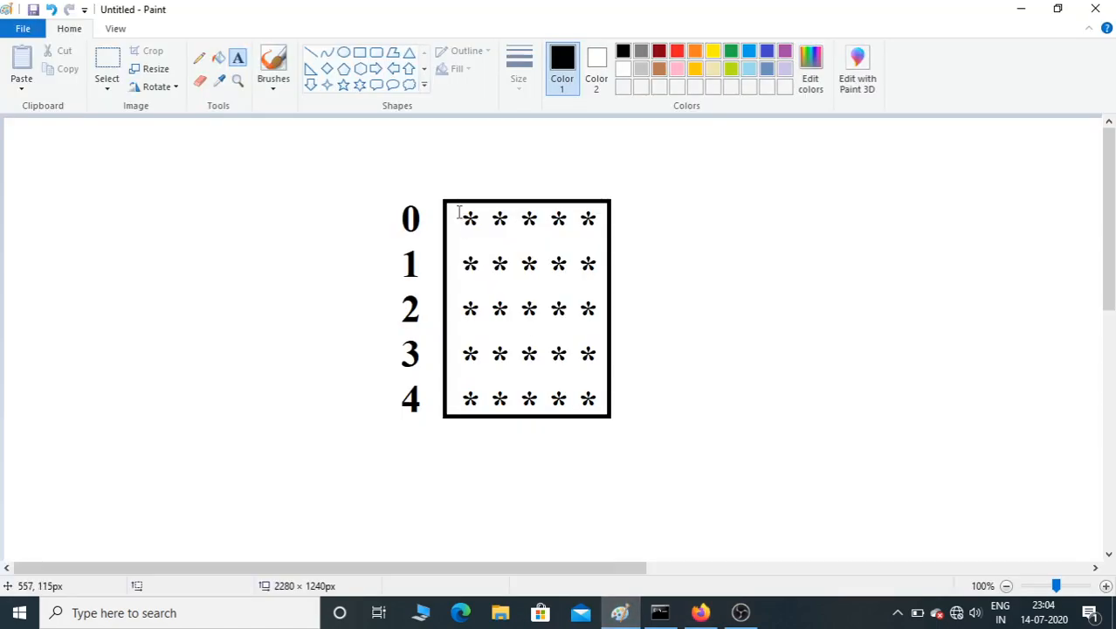
mouse_move(465, 206)
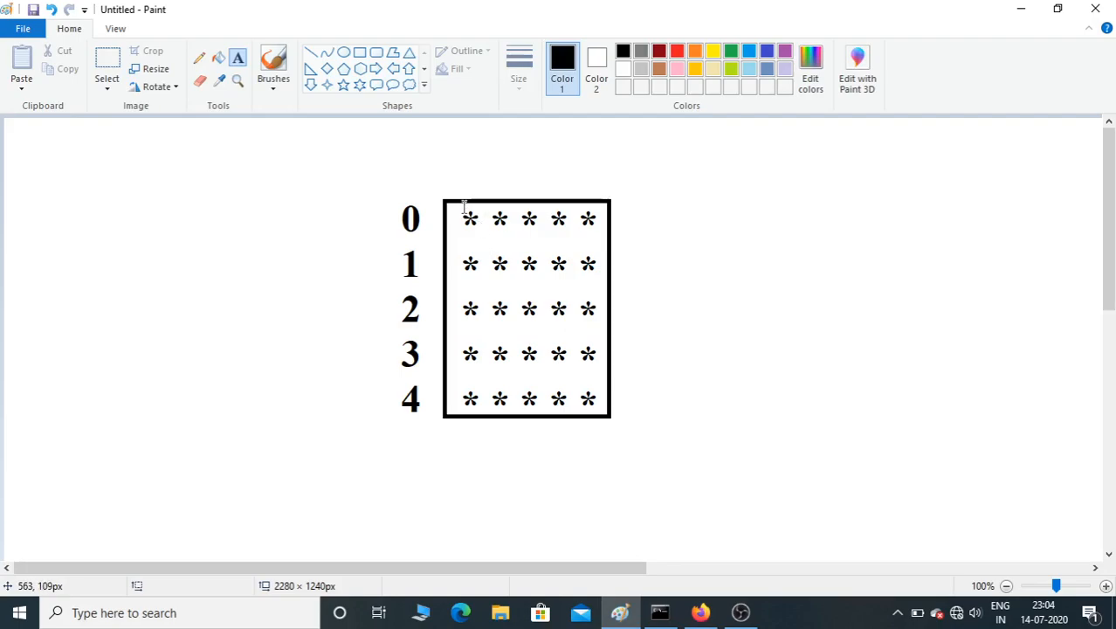
mouse_move(591, 220)
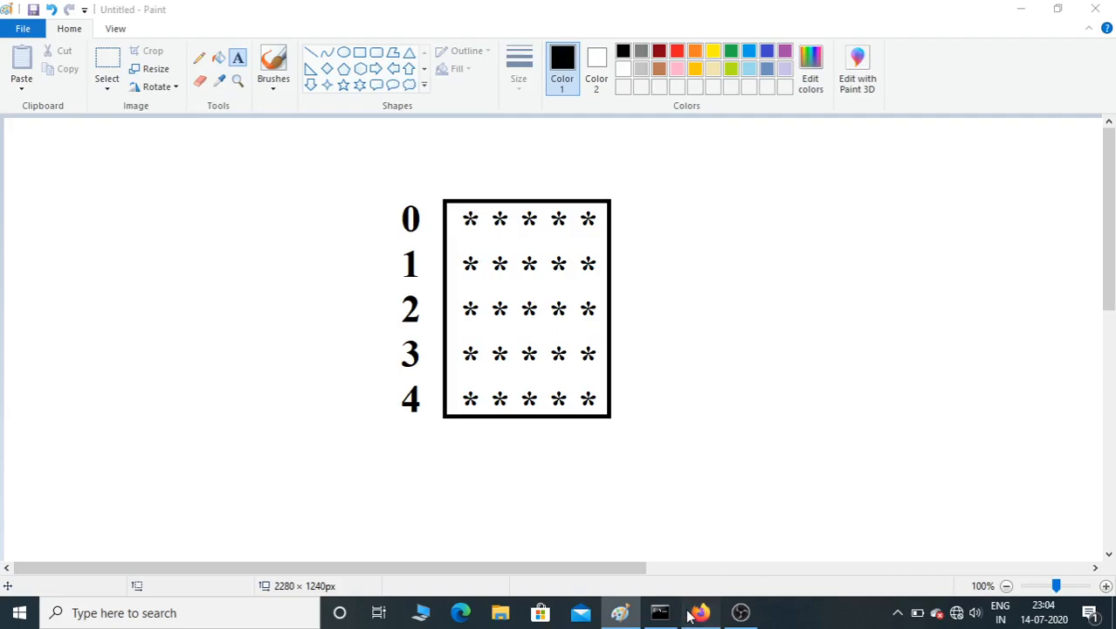
Return from the Paint star-grid sketch to the notebook in the browser.
click(700, 612)
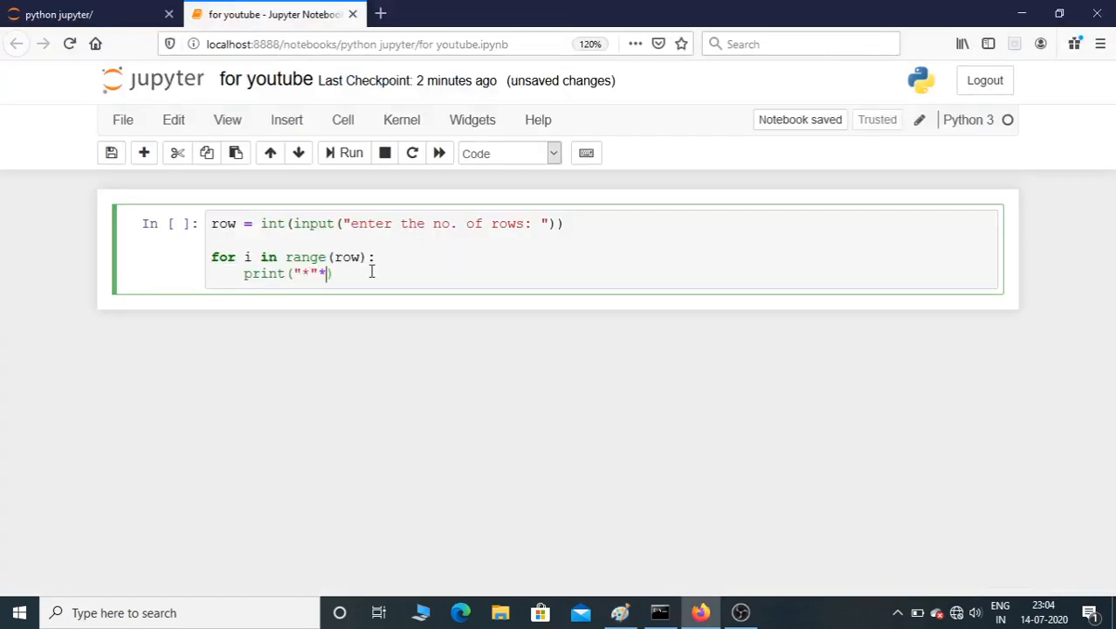
Change the print call to "*"*5 so each row repeats the star five times.
text(*5)
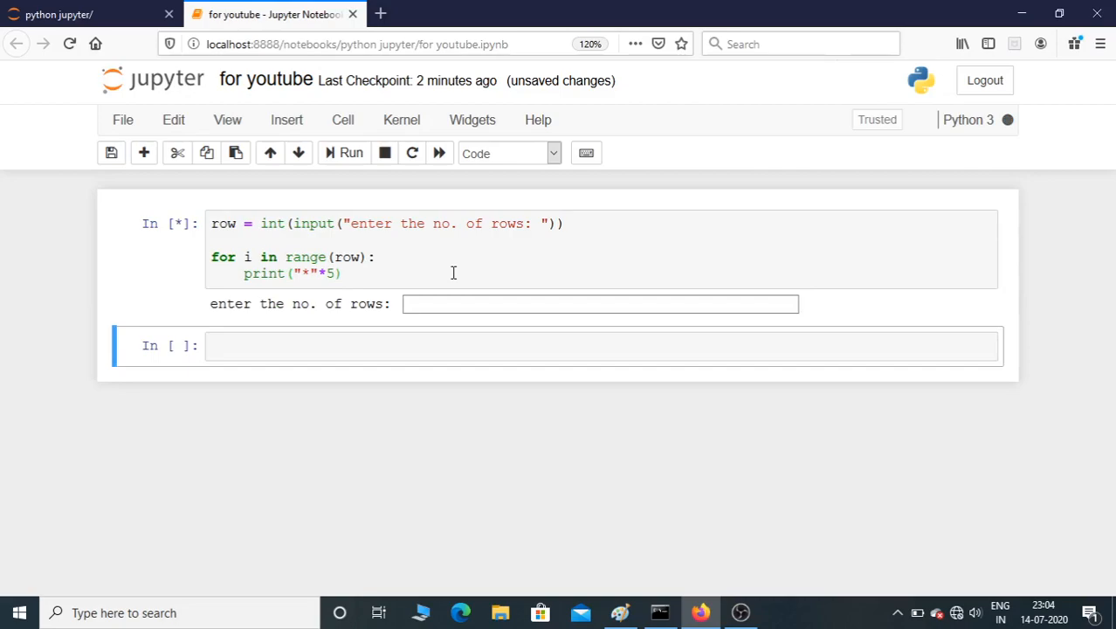
mouse_move(455, 267)
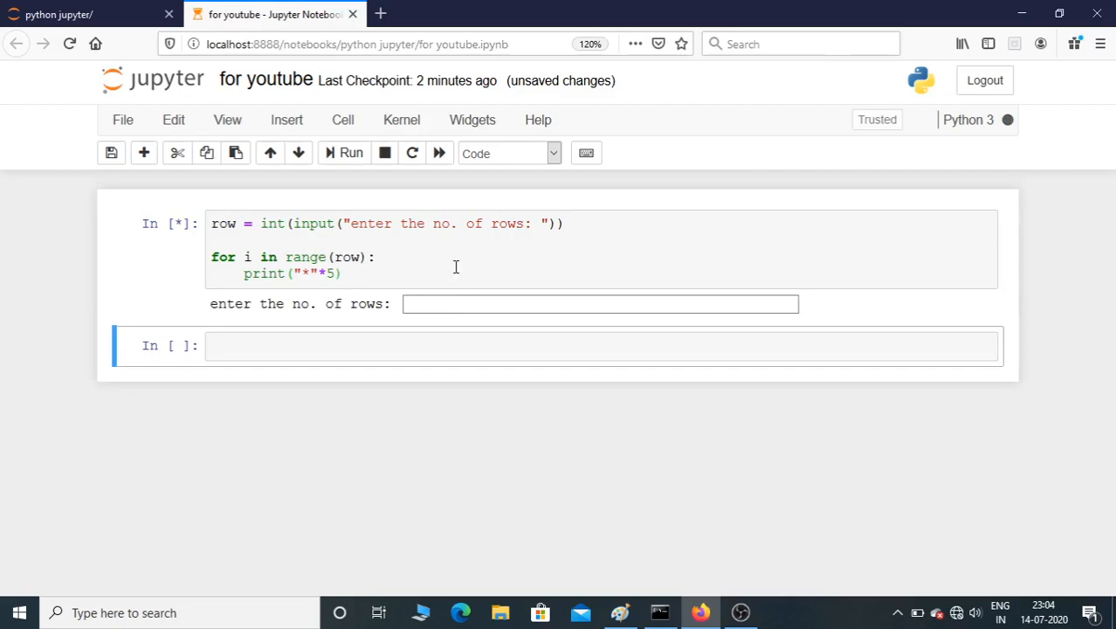
Make the repeated string a space plus star and enter 5 as the row count.
text(5)
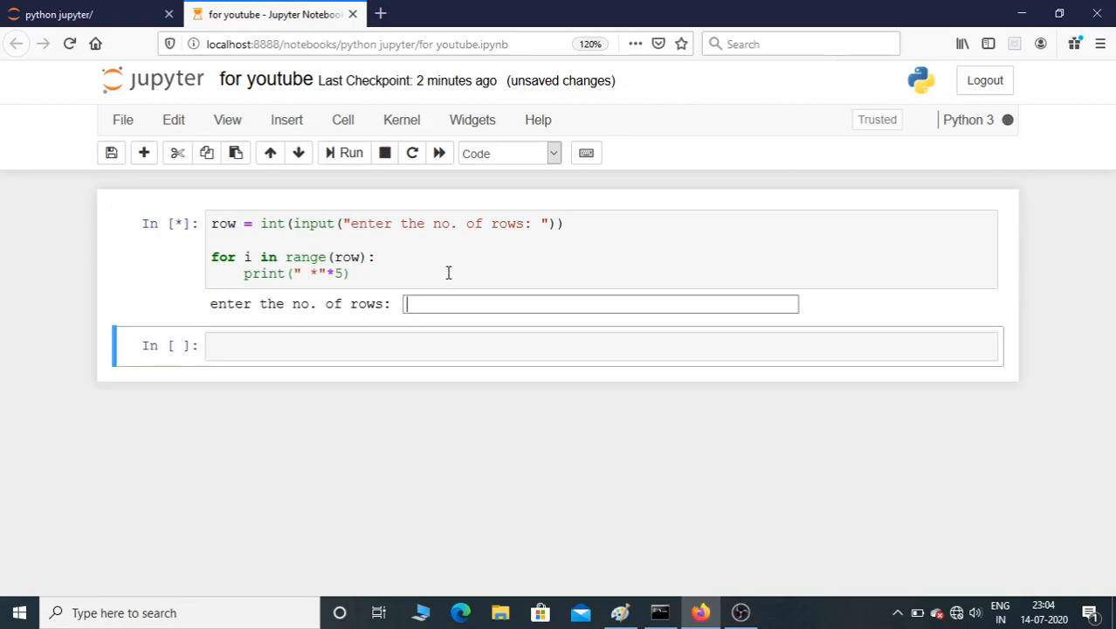
text(5)
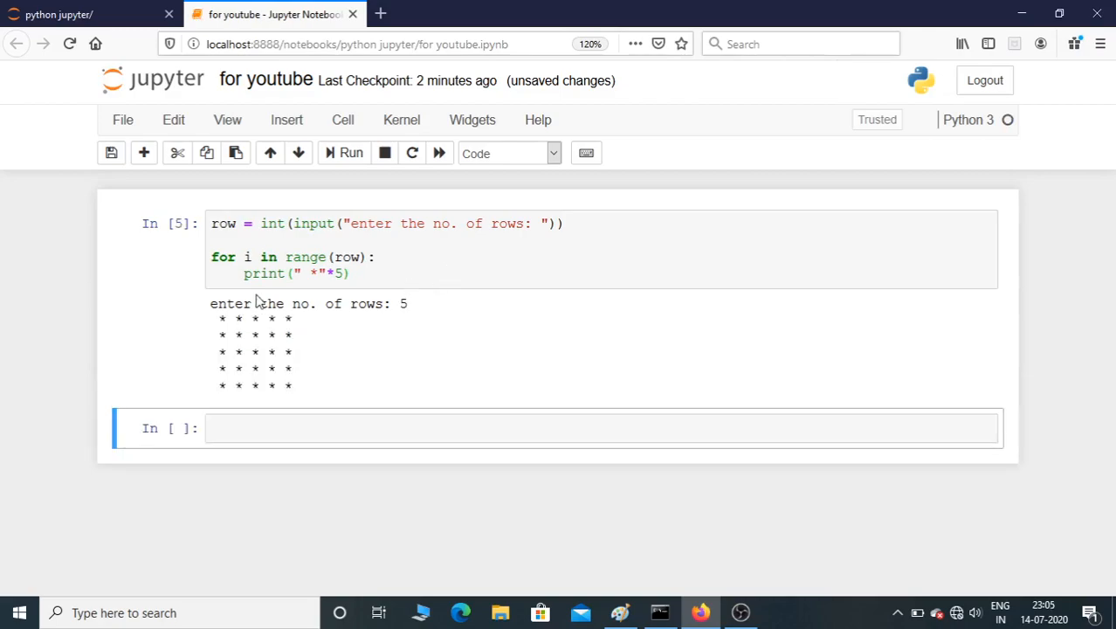
Select the finished cell to review the five rows of five spaced stars.
click(349, 273)
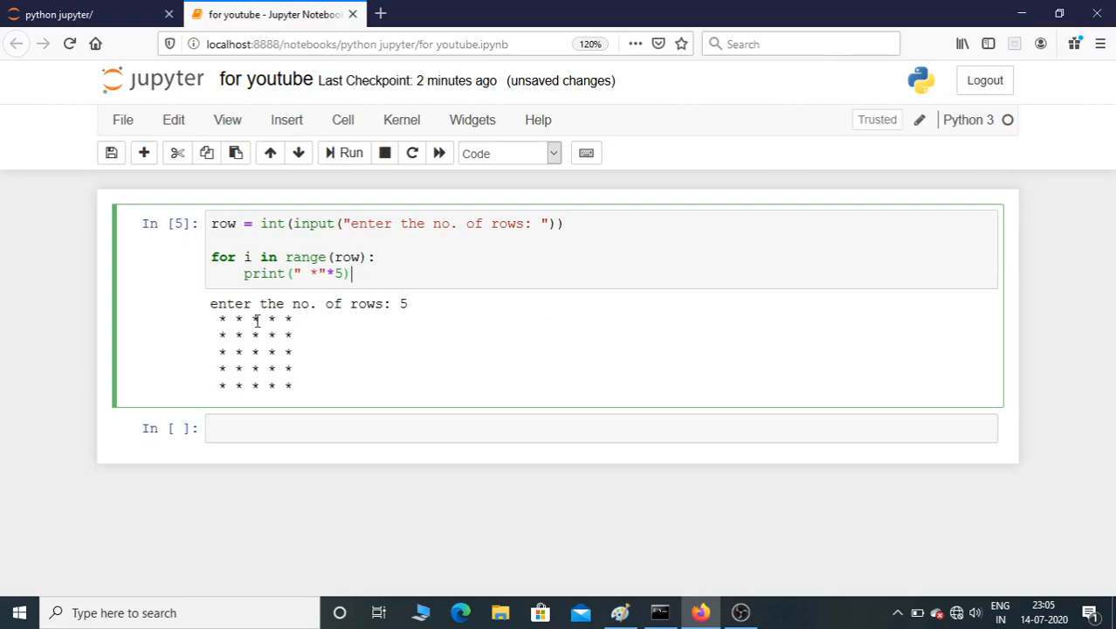
mouse_move(454, 311)
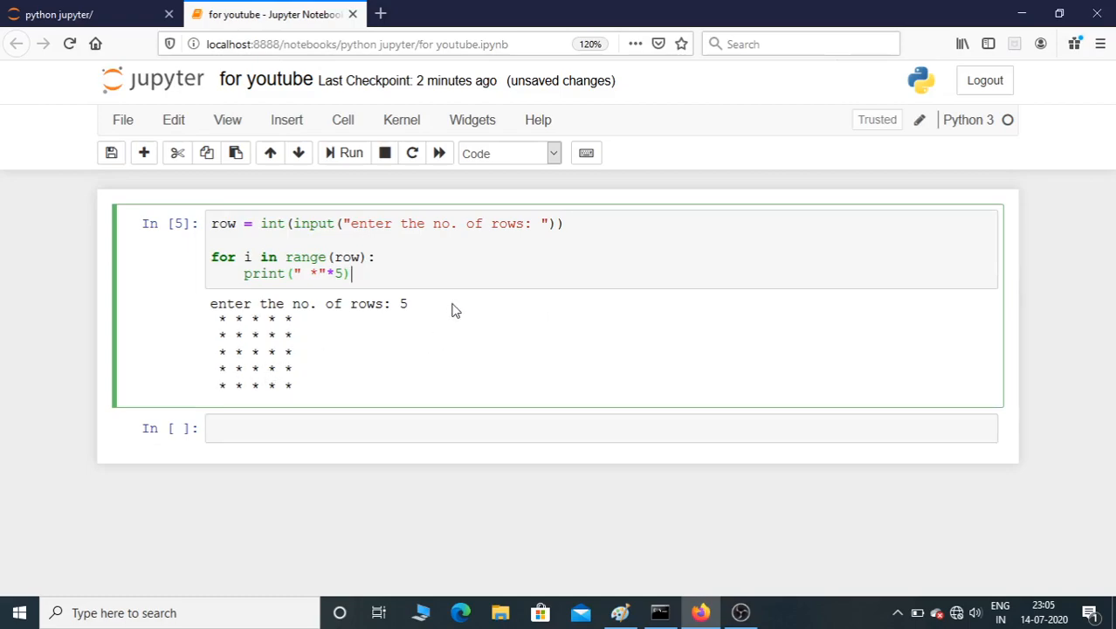